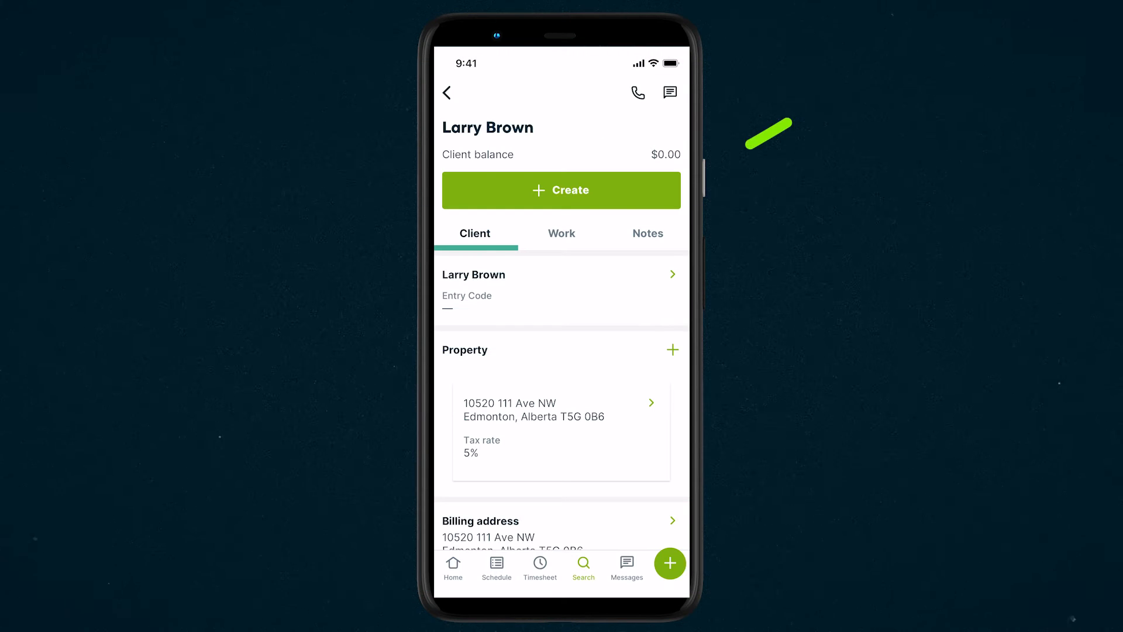
click(561, 233)
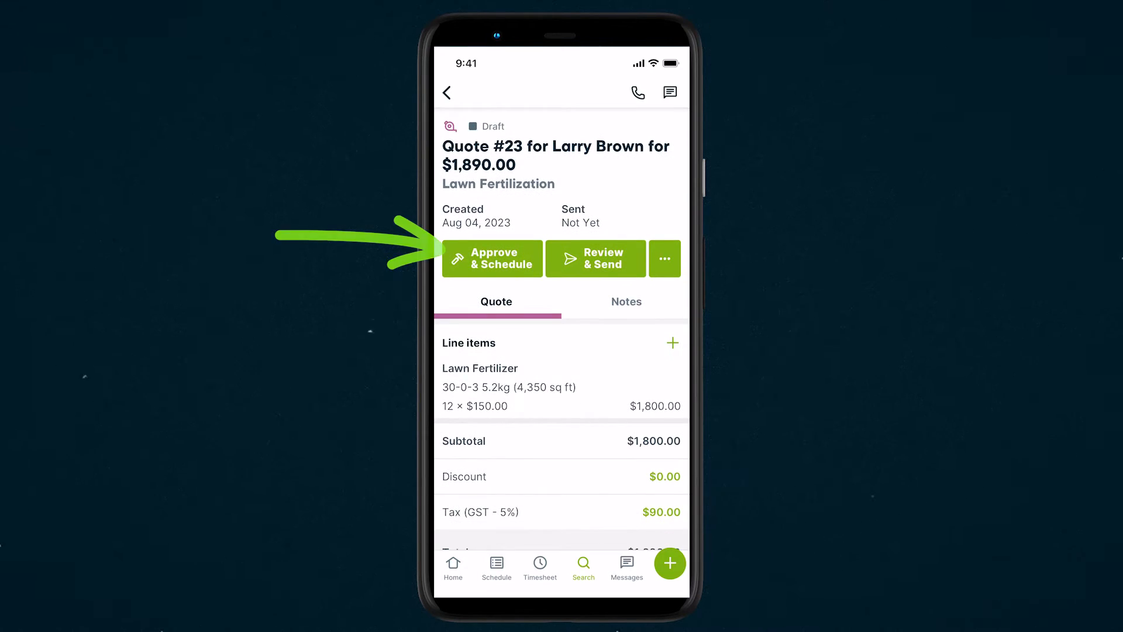
click(492, 259)
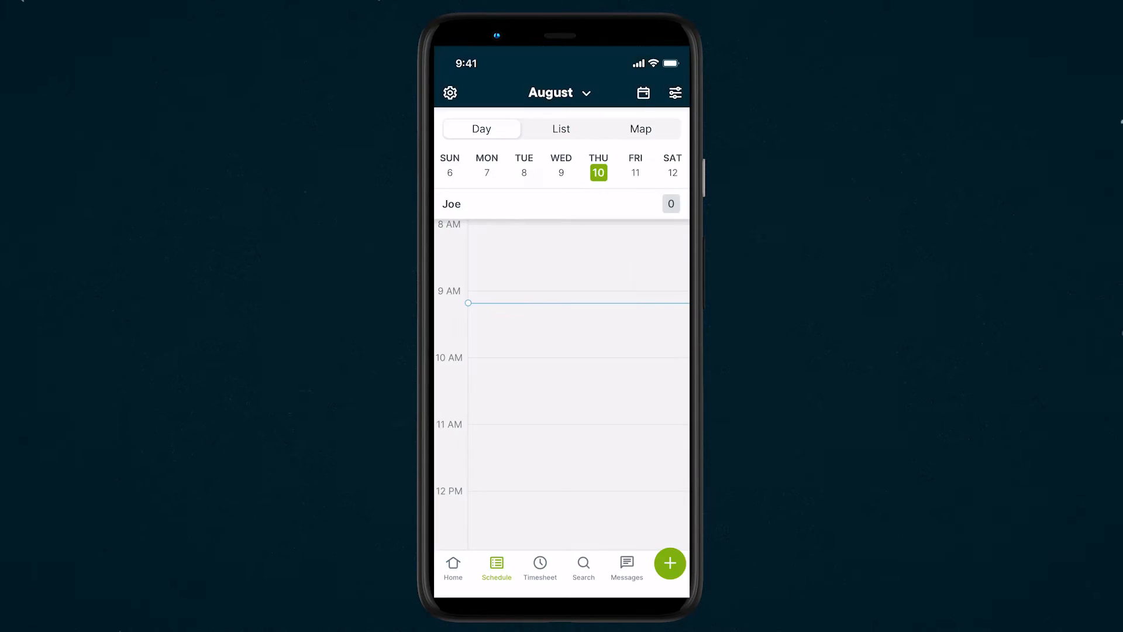
click(669, 563)
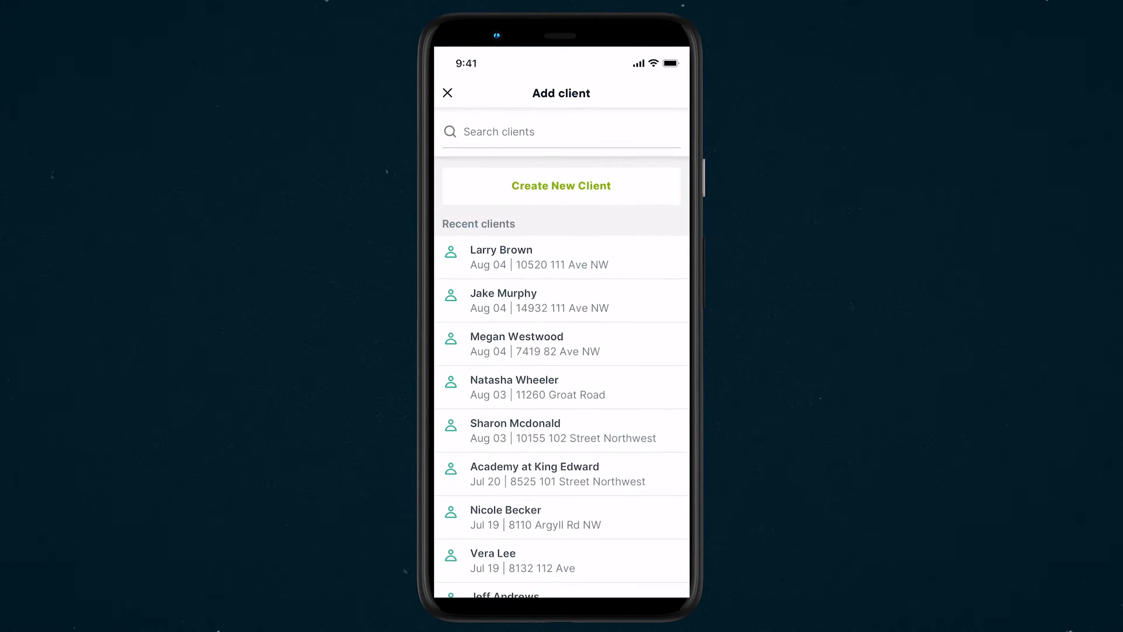
click(502, 256)
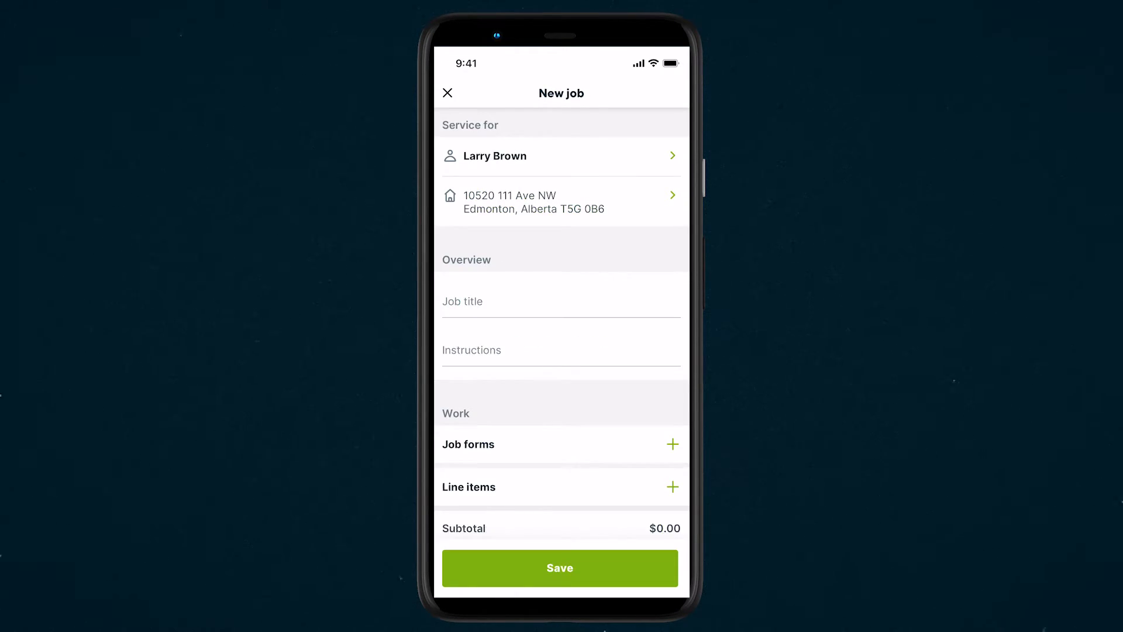
Title the job 'Event Clean' with instructions 'Clean up hall after wedding' and list job forms.
text(Event Clean)
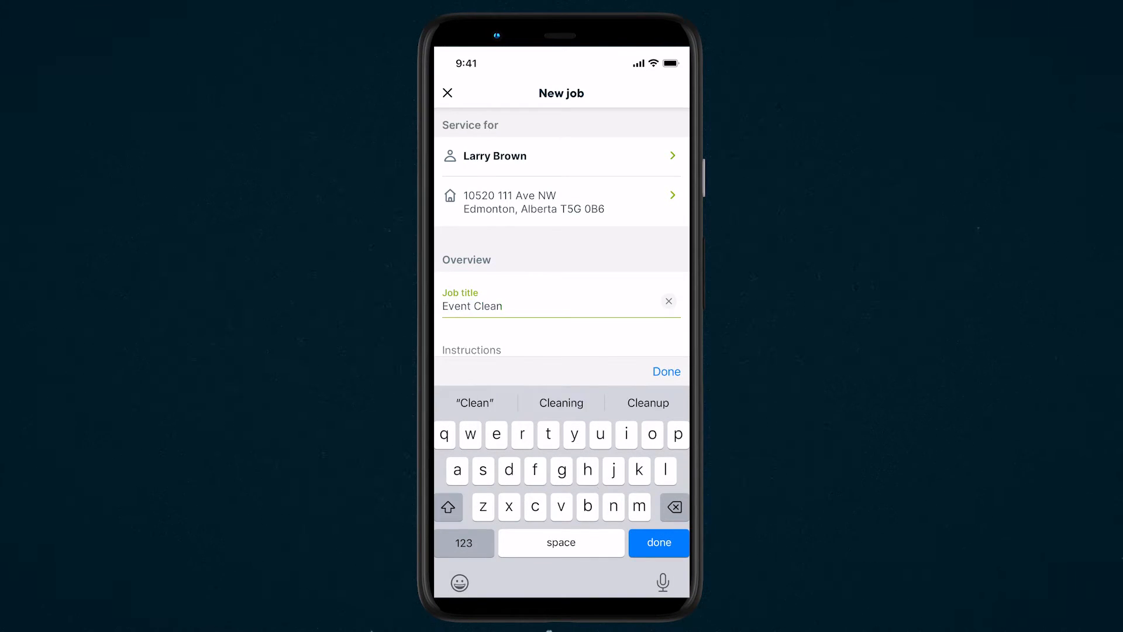
text(Clean up hall after wedding)
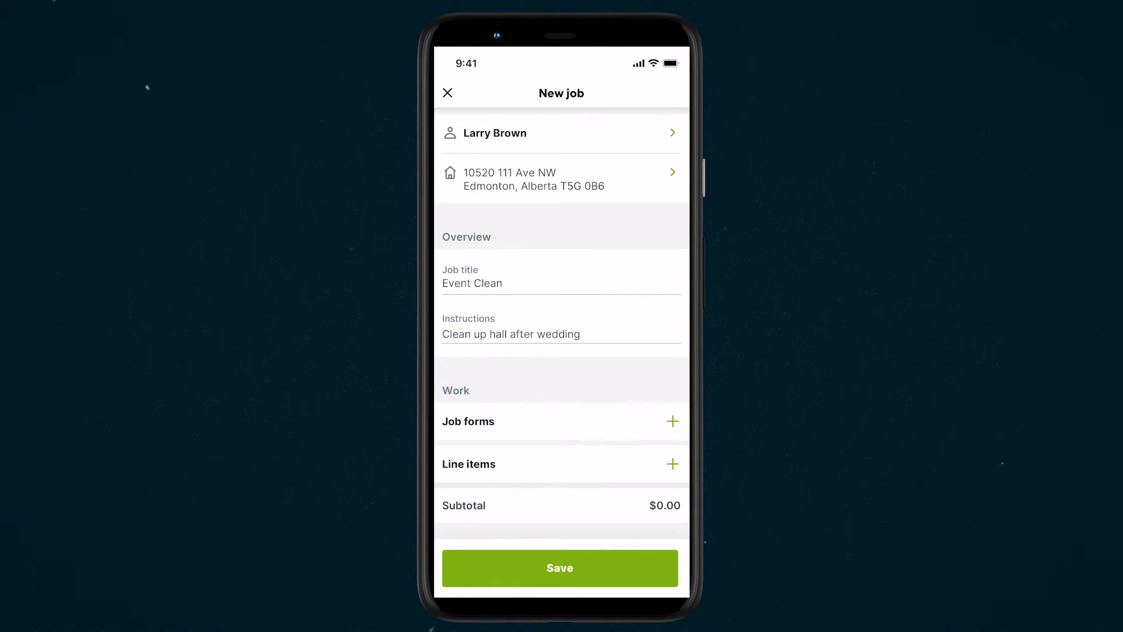
click(671, 421)
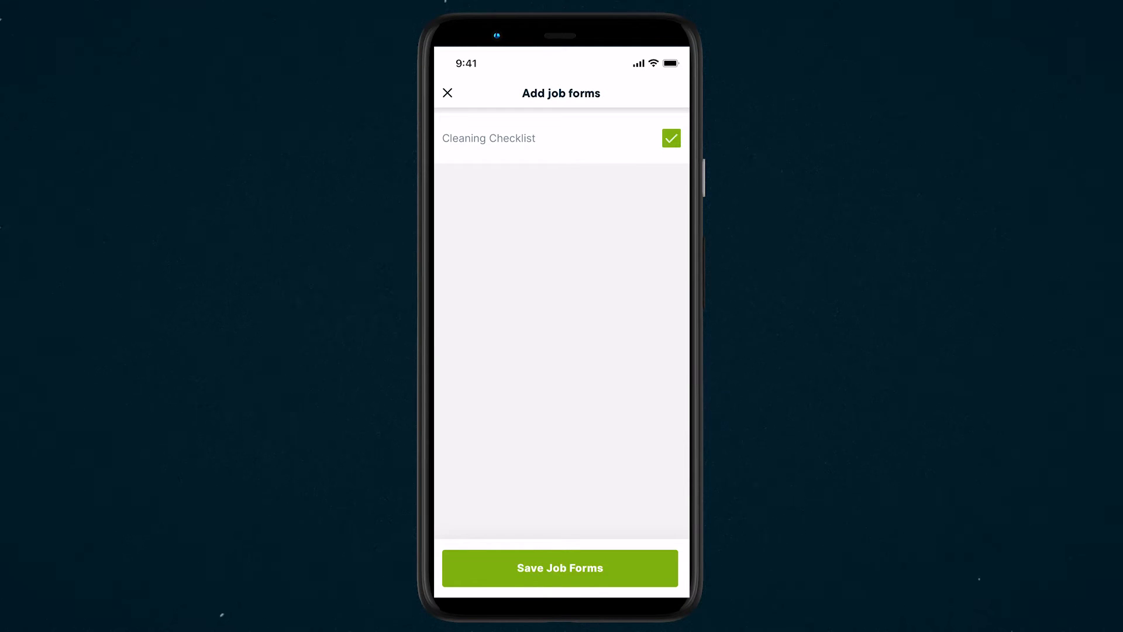
Save the checked Cleaning Checklist as the job's attached form.
click(560, 567)
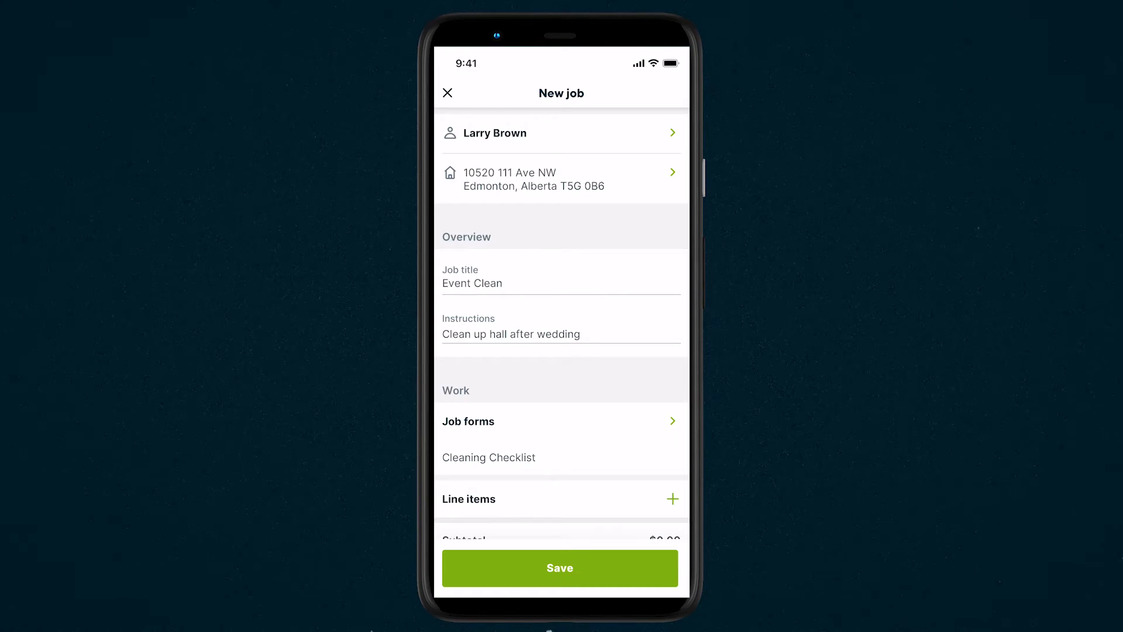
Add an 'Event Clean Up' line item at $300, making the subtotal $300.00.
scroll(down, 3)
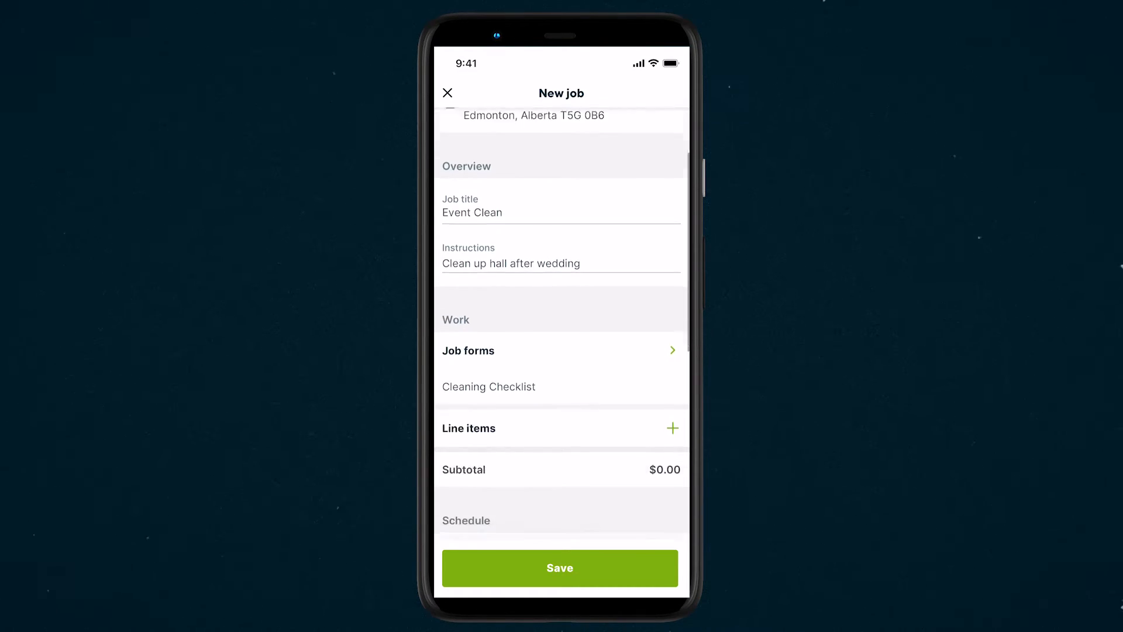
scroll(down, 3)
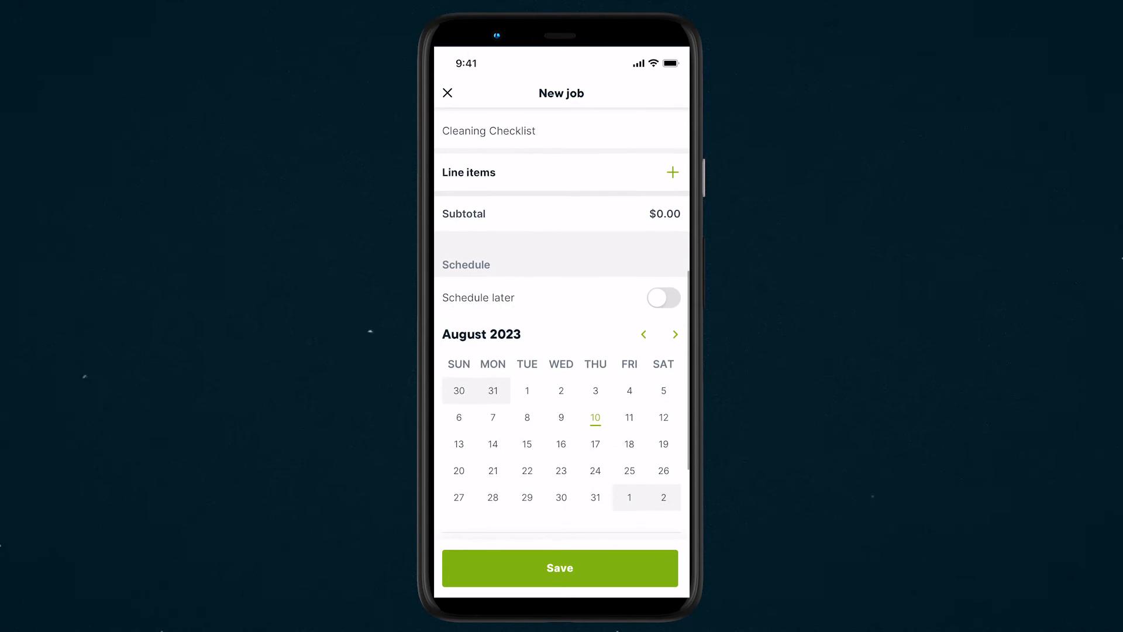
click(671, 172)
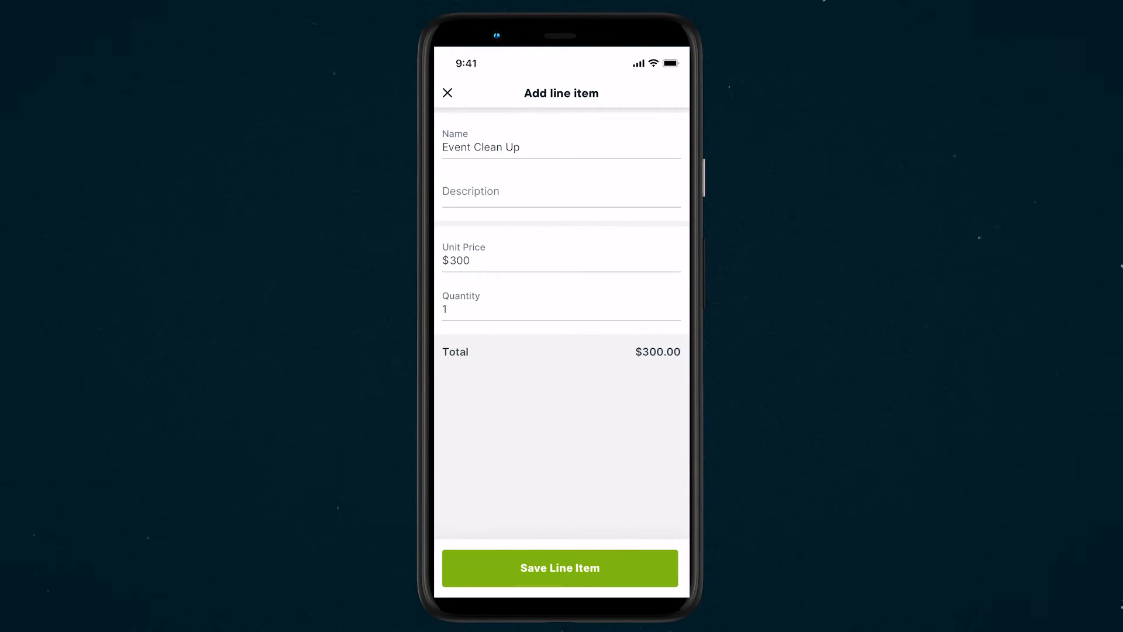
click(559, 568)
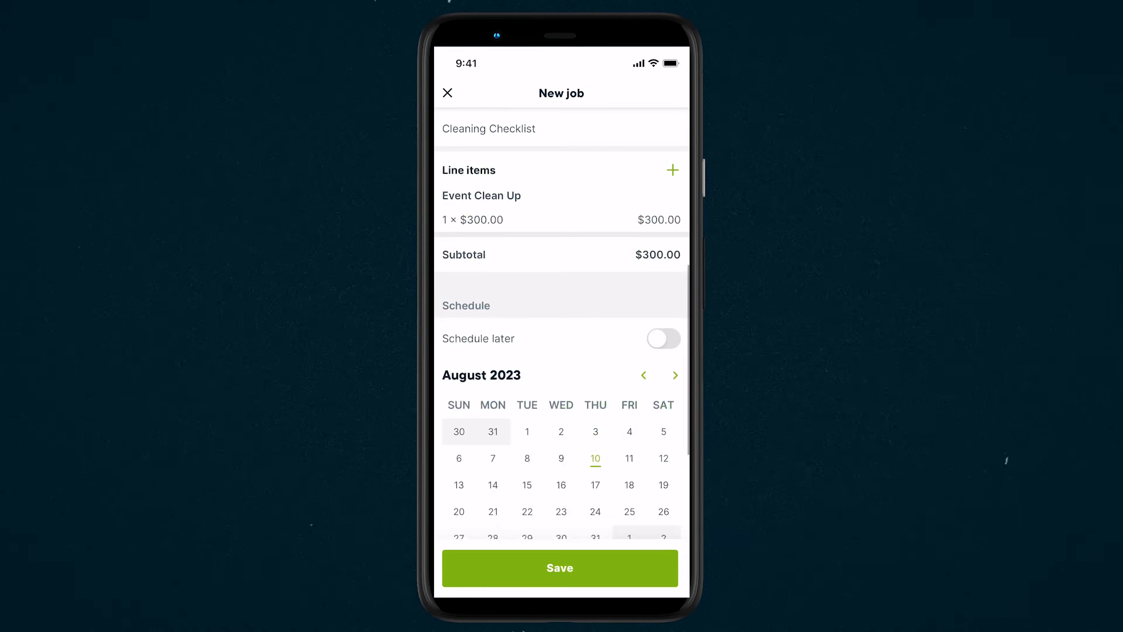
Pick Sunday, August 13 on the calendar as the first visit, 9:30–11:30 AM.
scroll(down, 3)
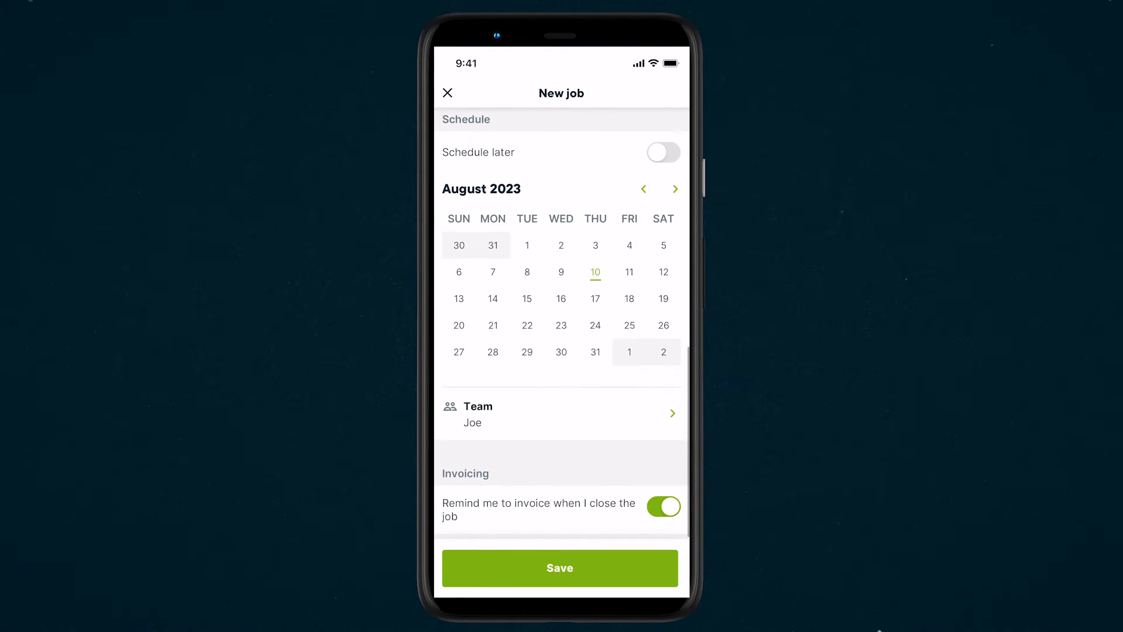
click(458, 298)
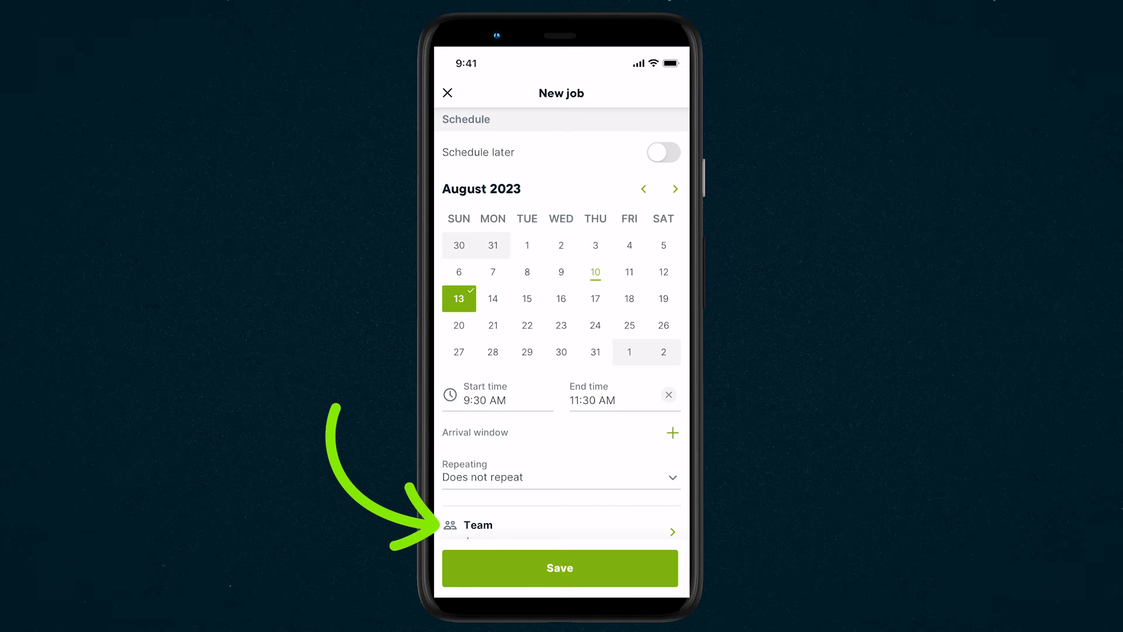
Keep the visit non-repeating and add August 14 and 15 as visit days.
click(561, 478)
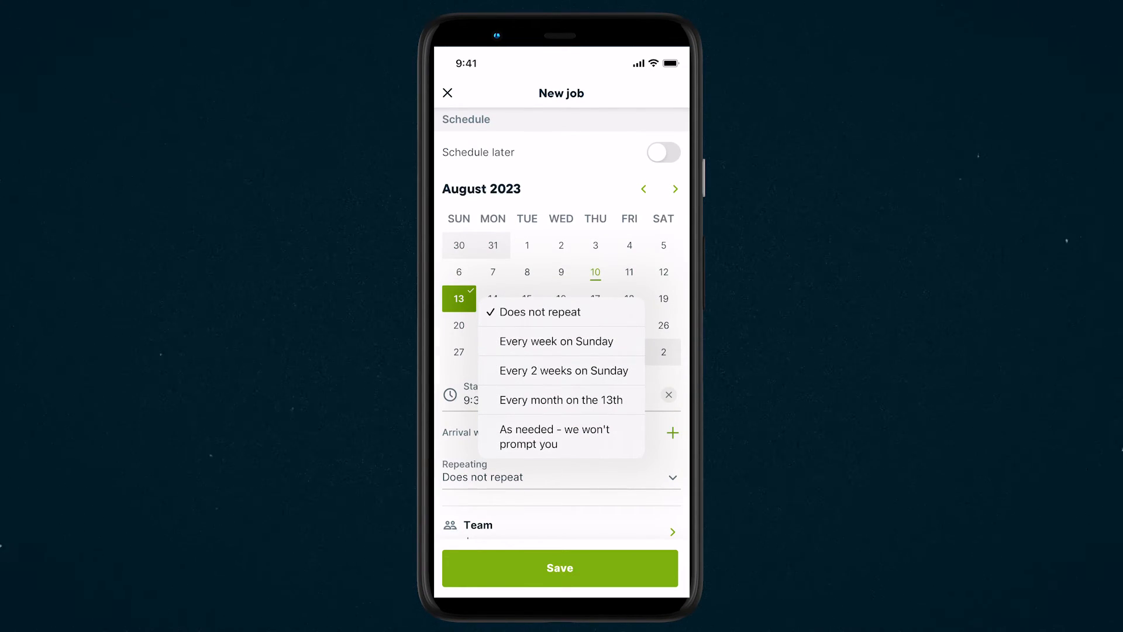
click(538, 311)
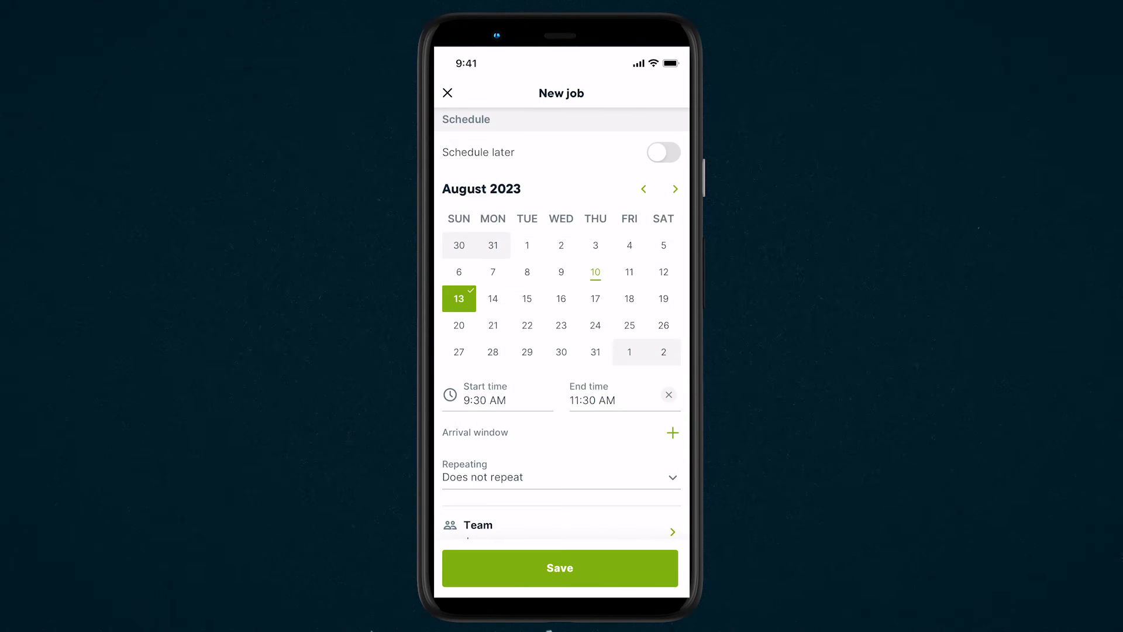
click(492, 299)
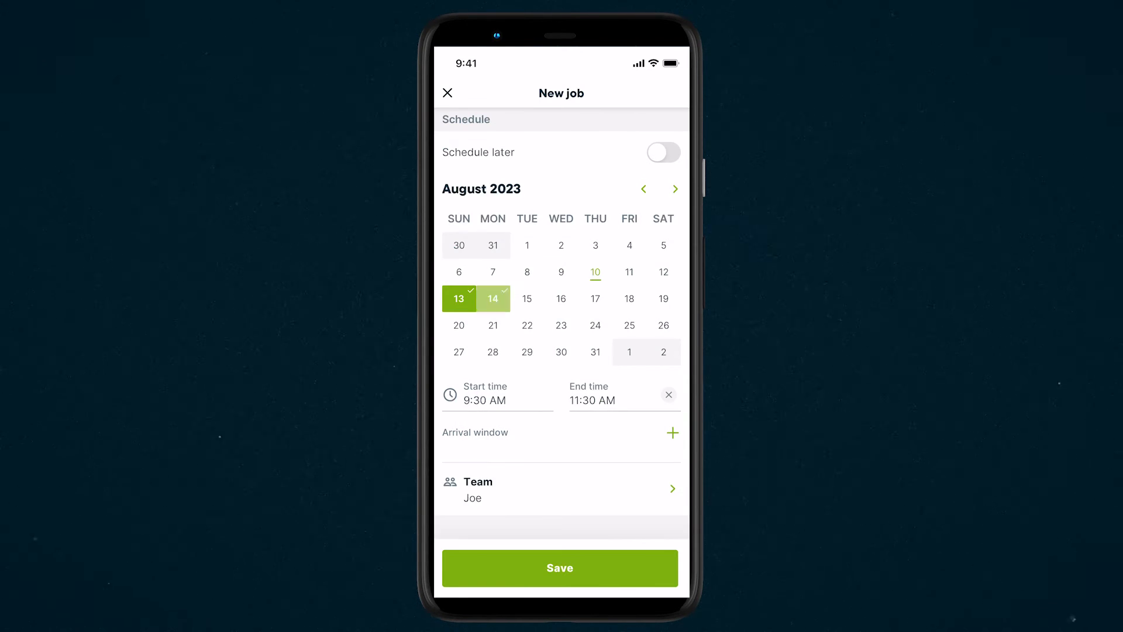
click(527, 299)
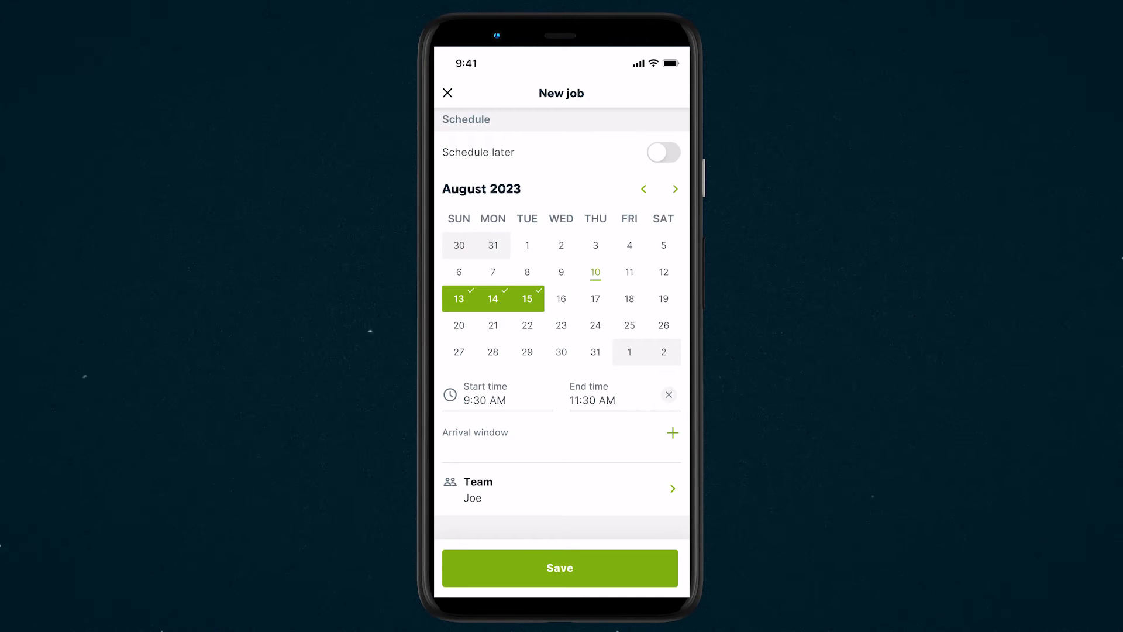
scroll(down, 3)
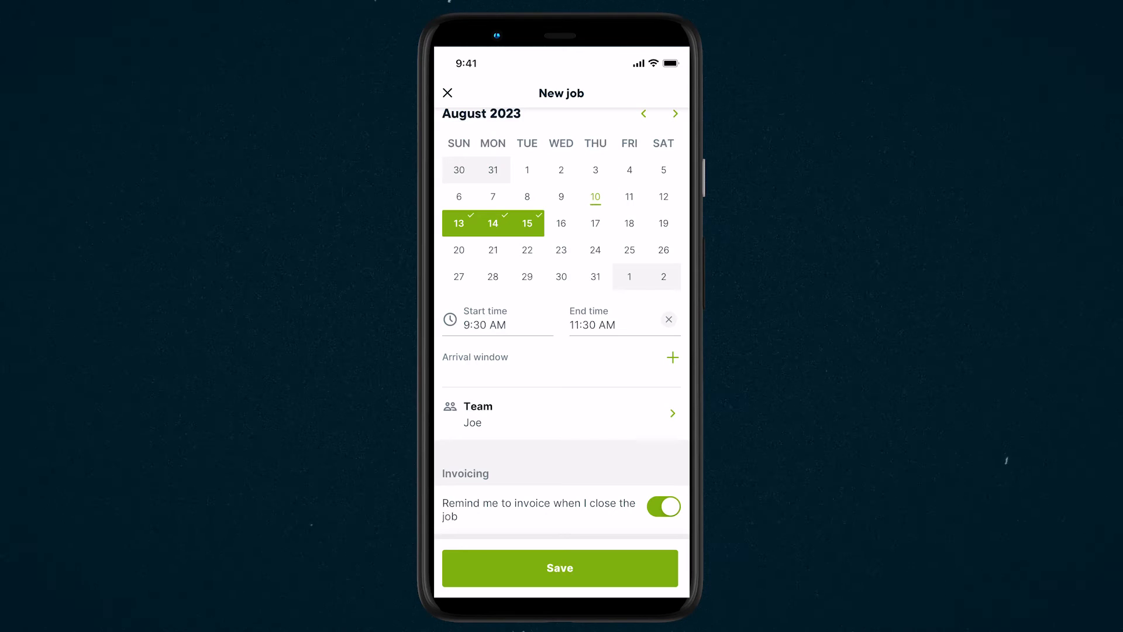
click(559, 567)
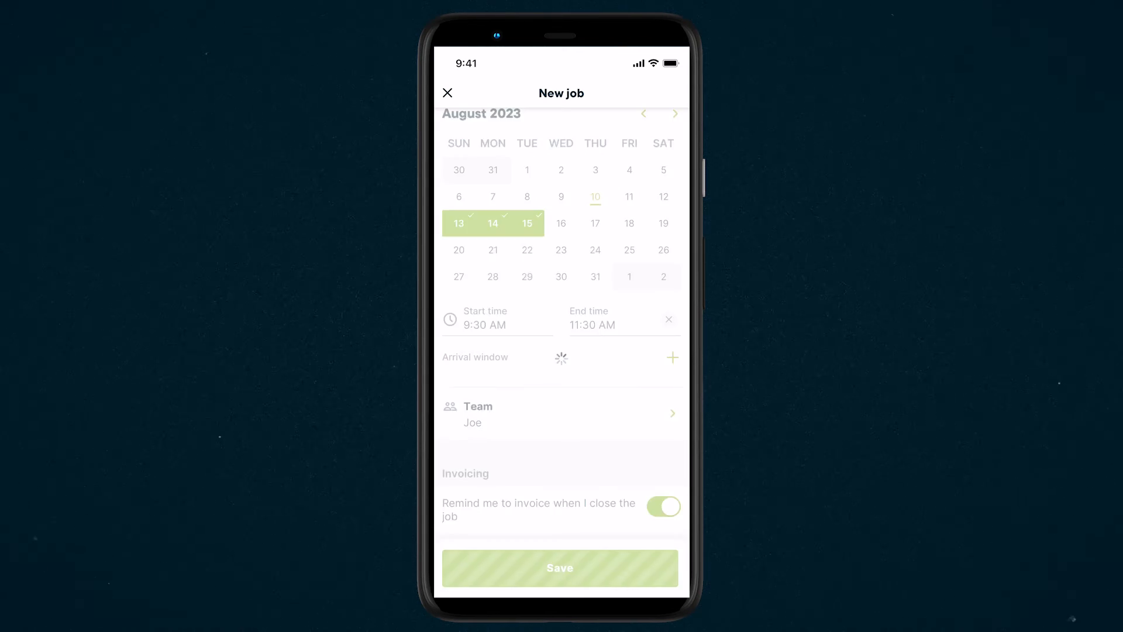
click(560, 567)
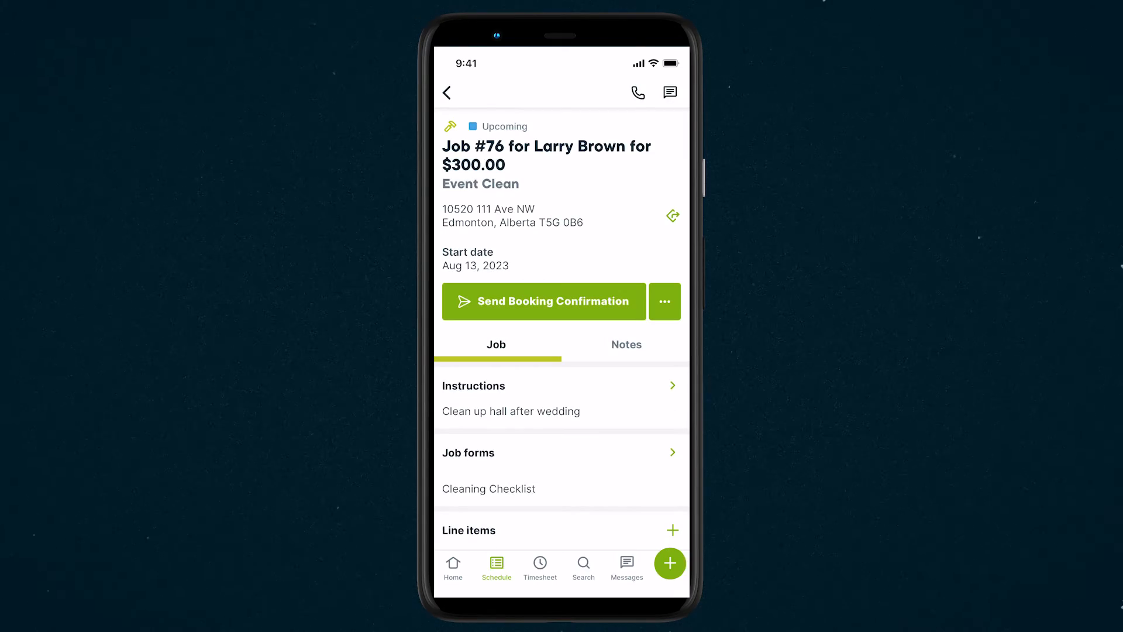